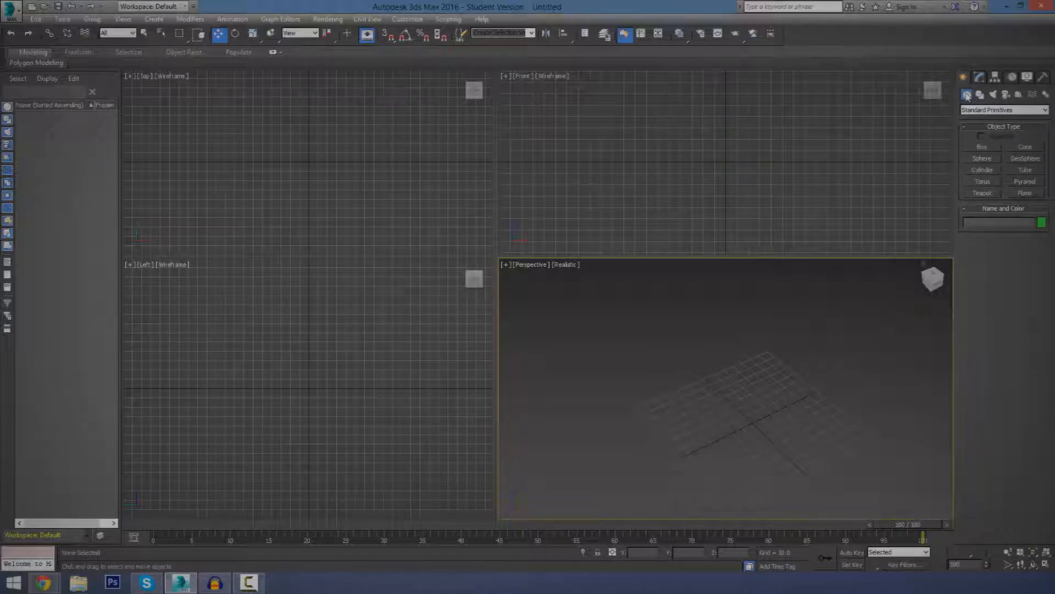
- Create a tall, narrow Tube primitive at the grid centre with its radii and height
click(1023, 169)
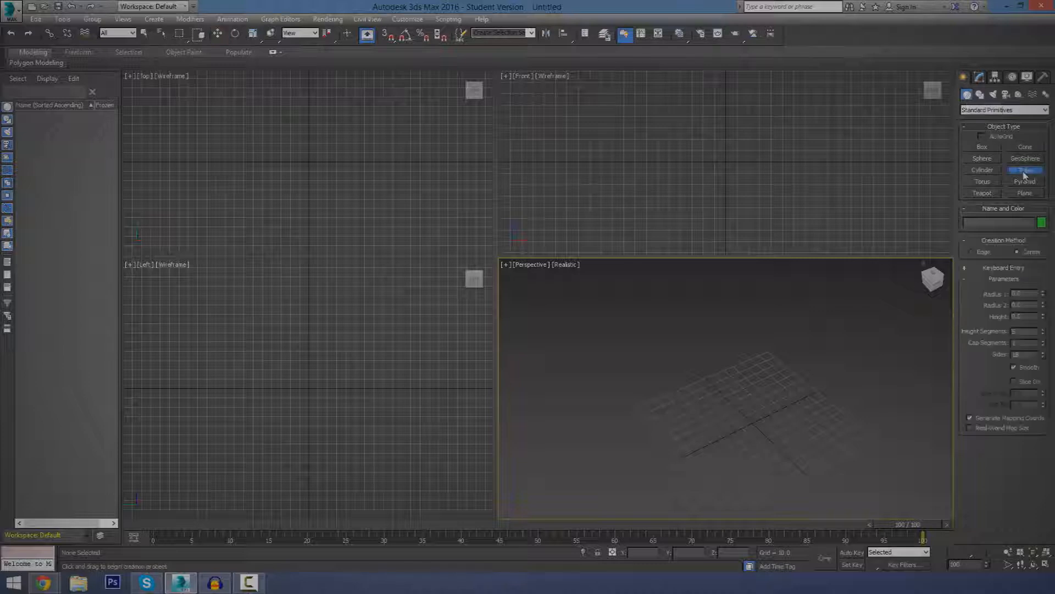
drag(730, 393, 747, 418)
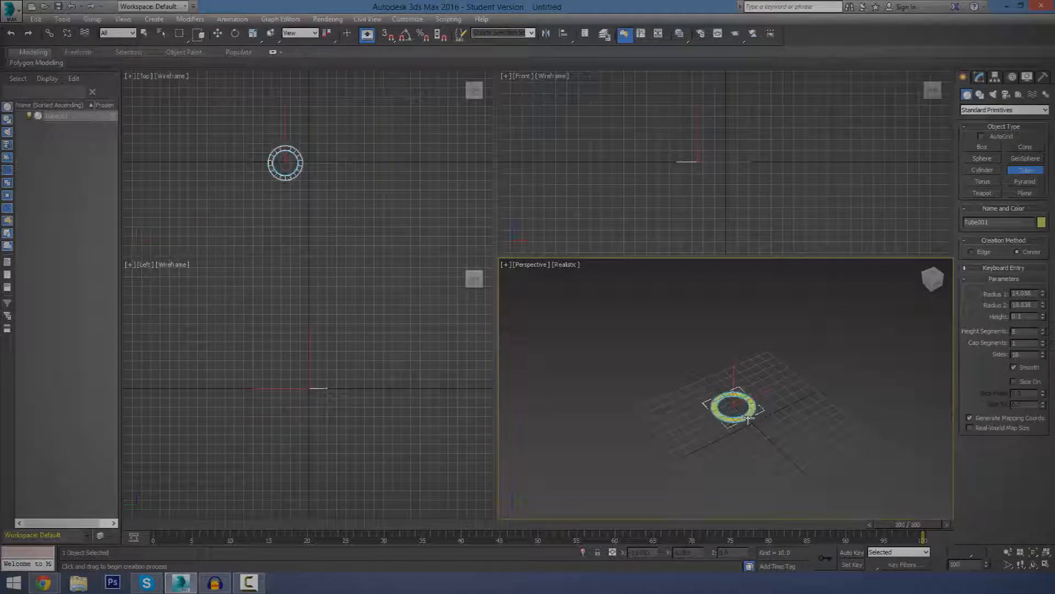
drag(746, 415, 745, 285)
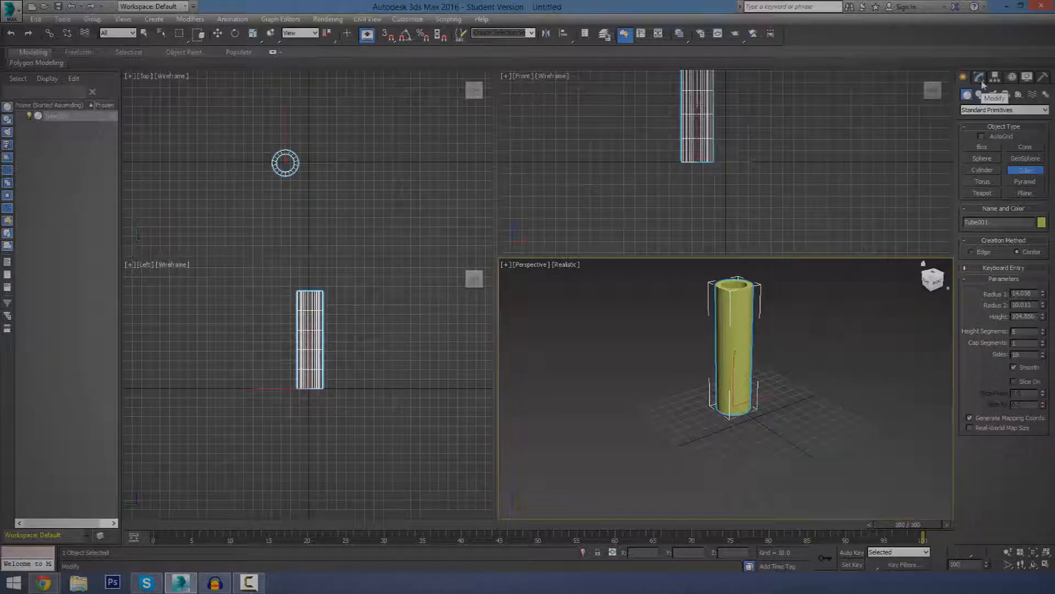
- Switch to the Modify panel to show the selected tube's parameters and modifier stack
click(979, 77)
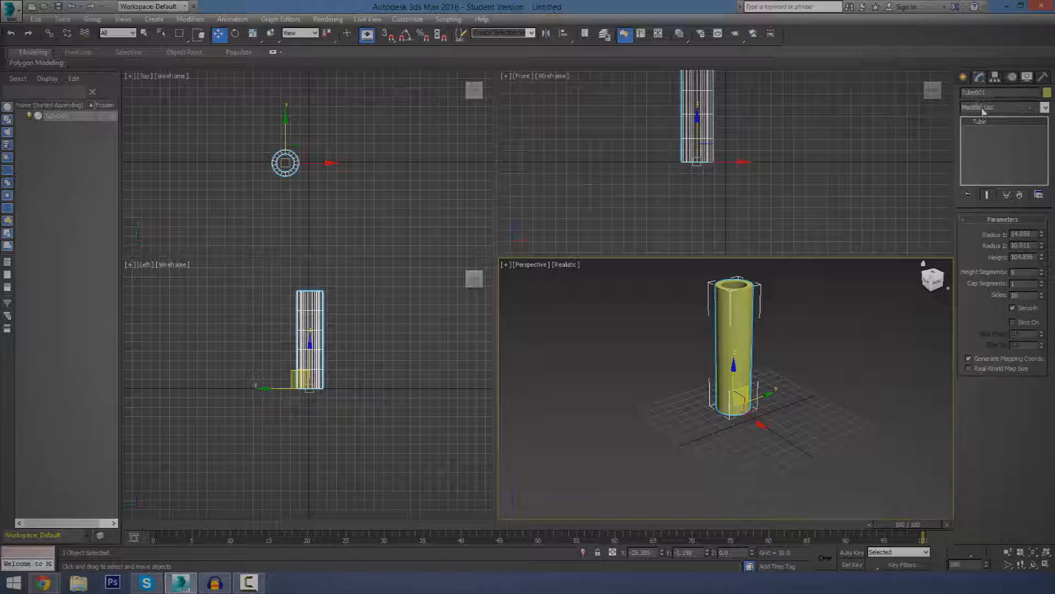
- Add a Bend modifier from the Modifier List onto the tube's stack
click(1029, 108)
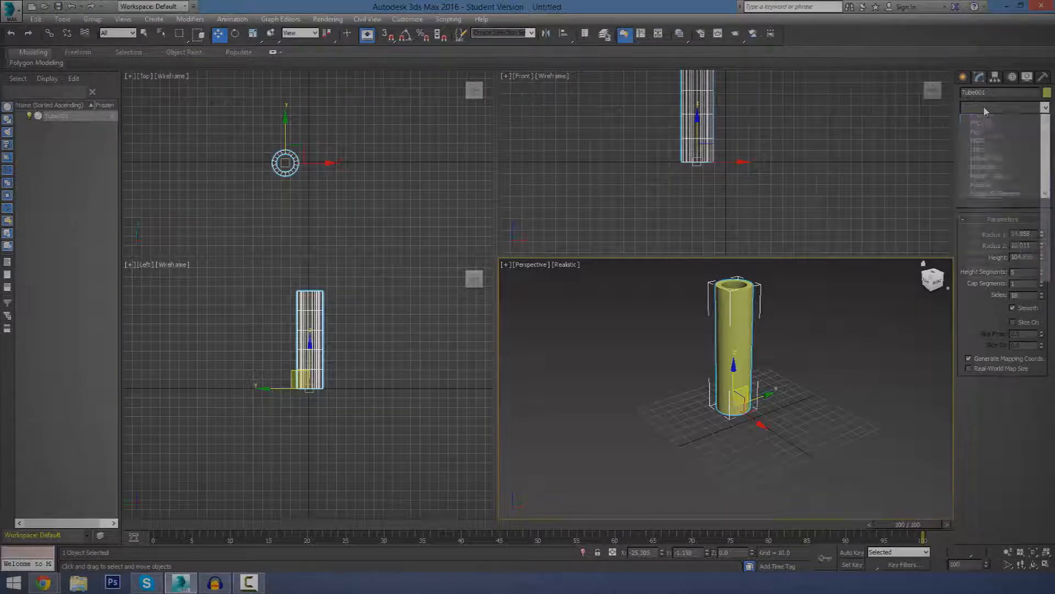
click(1002, 108)
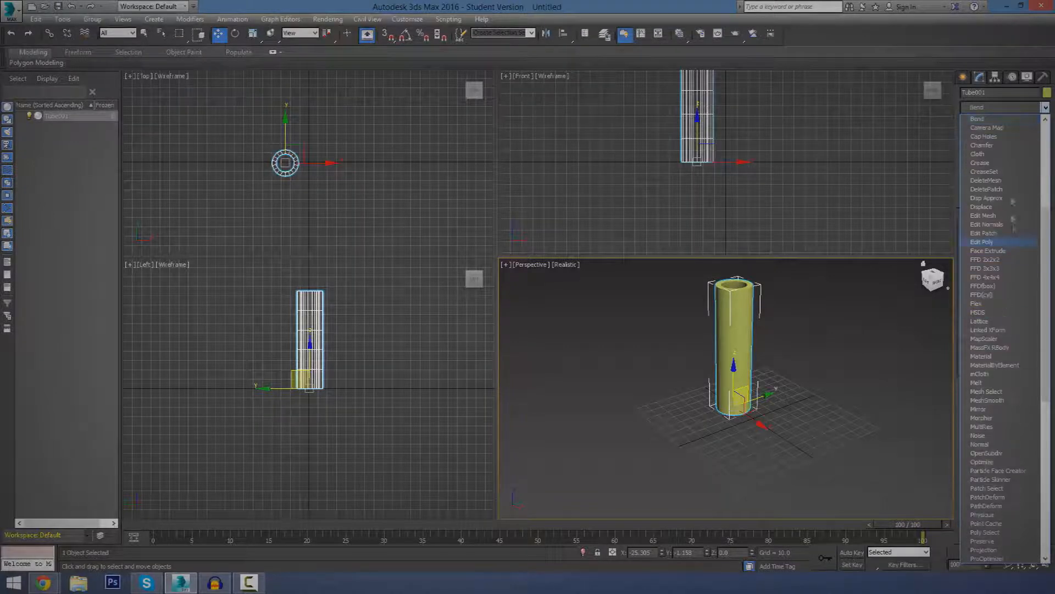
click(984, 136)
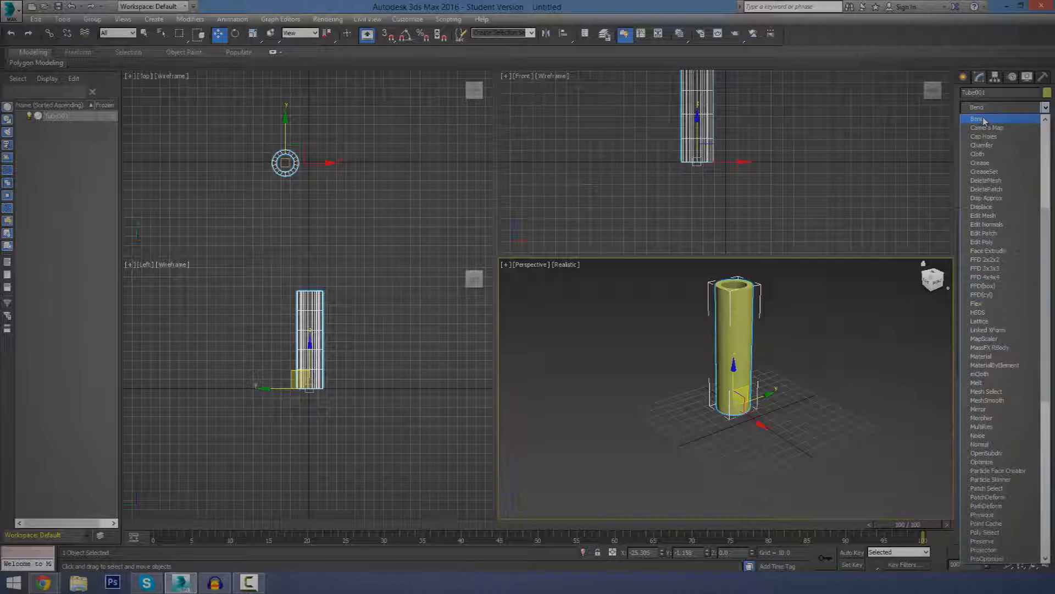
click(976, 119)
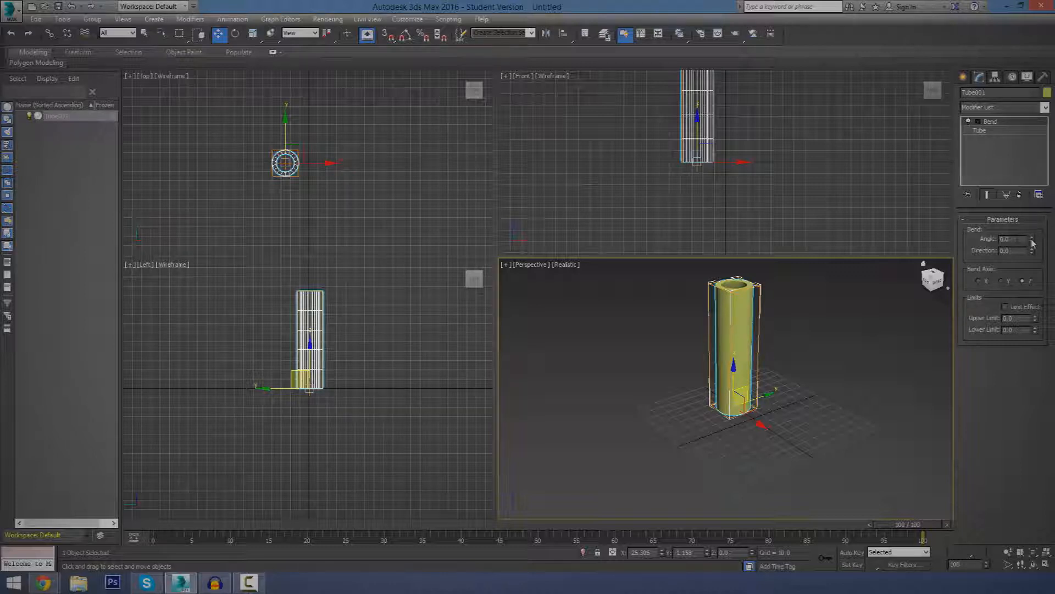
- Set the Bend Angle to about 180 and the Bend Axis to Z, arching the tube
click(1029, 238)
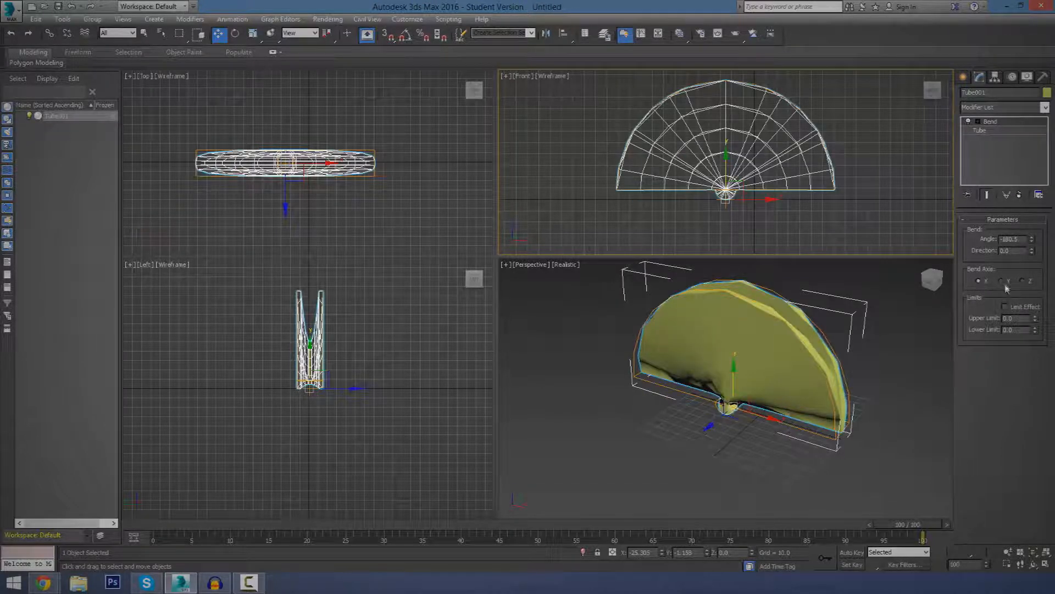
click(1023, 280)
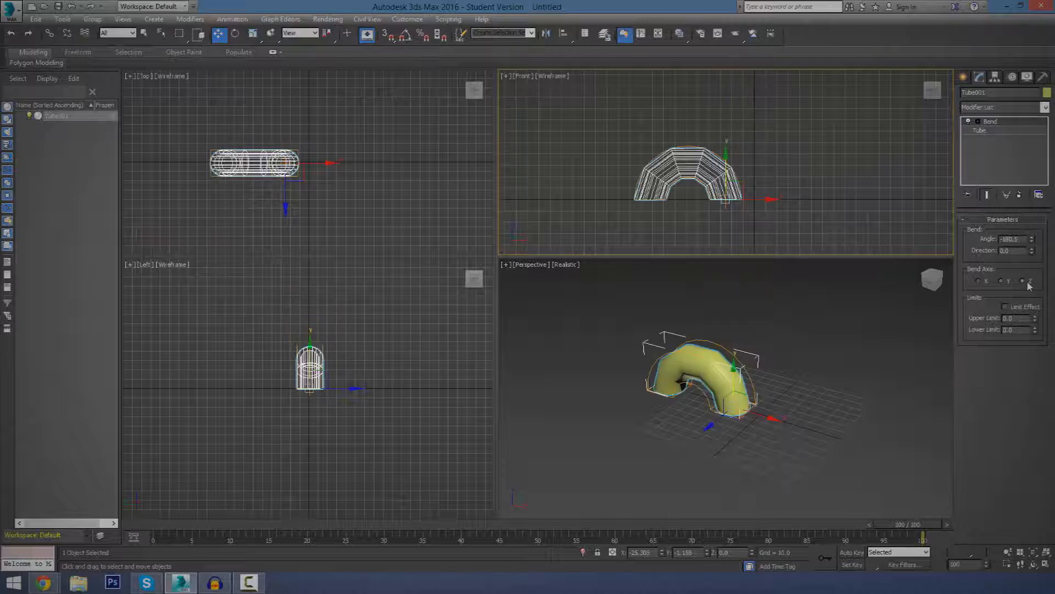
click(1009, 280)
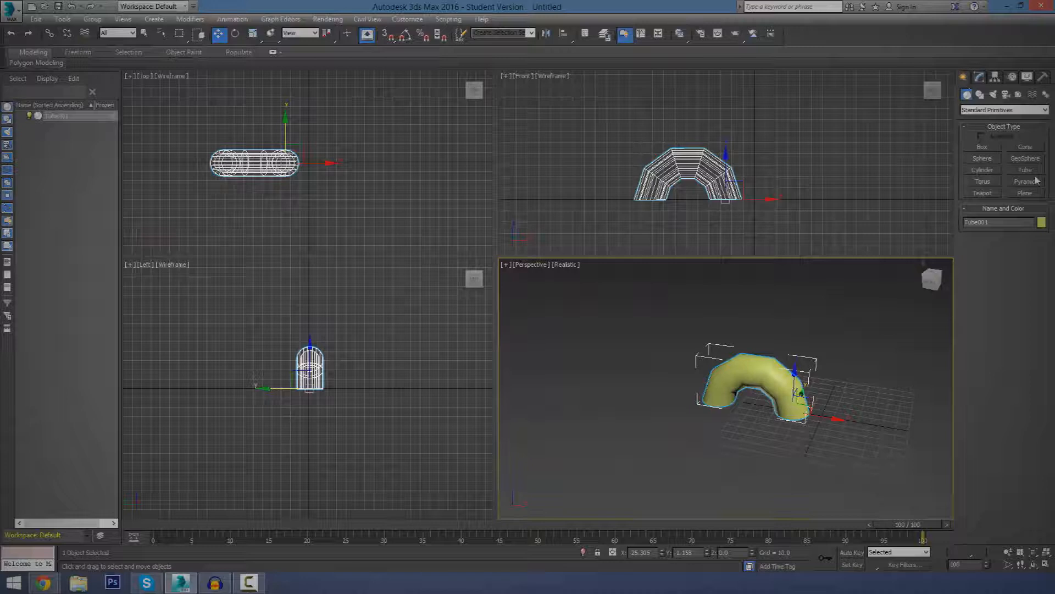
- Create a second tube with more height segments and bend it into a quarter-circle curve
click(1023, 170)
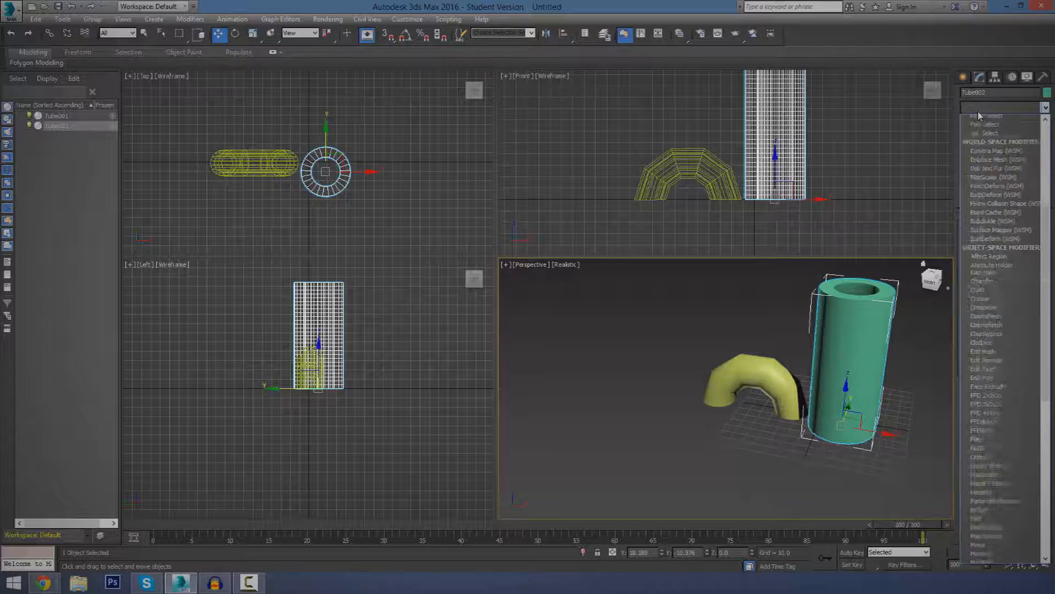
click(990, 115)
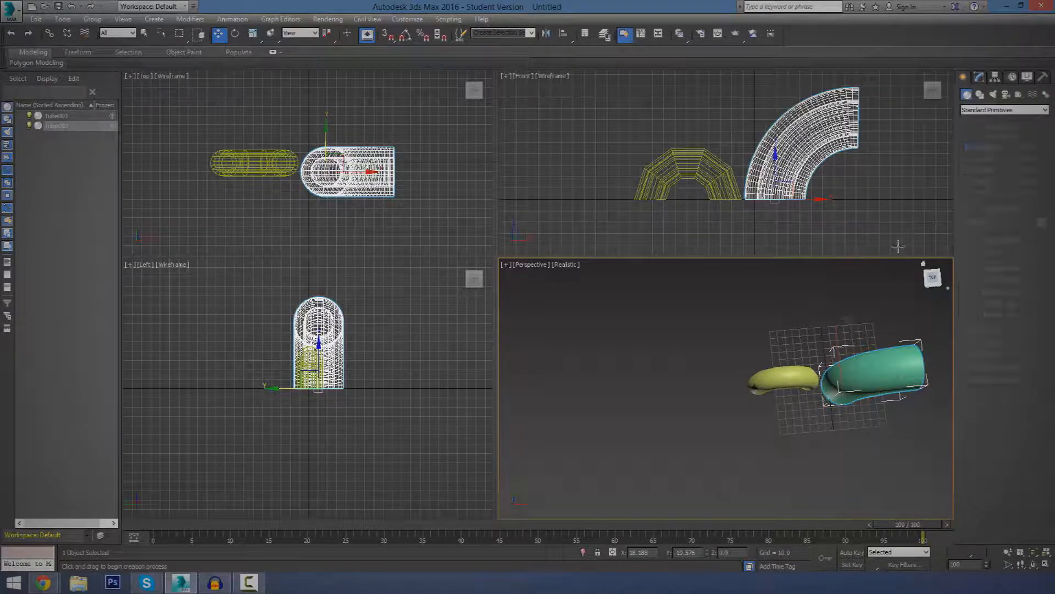
- Create a tall box beside the tubes and taper it so it flares wider toward the top
drag(229, 203, 262, 226)
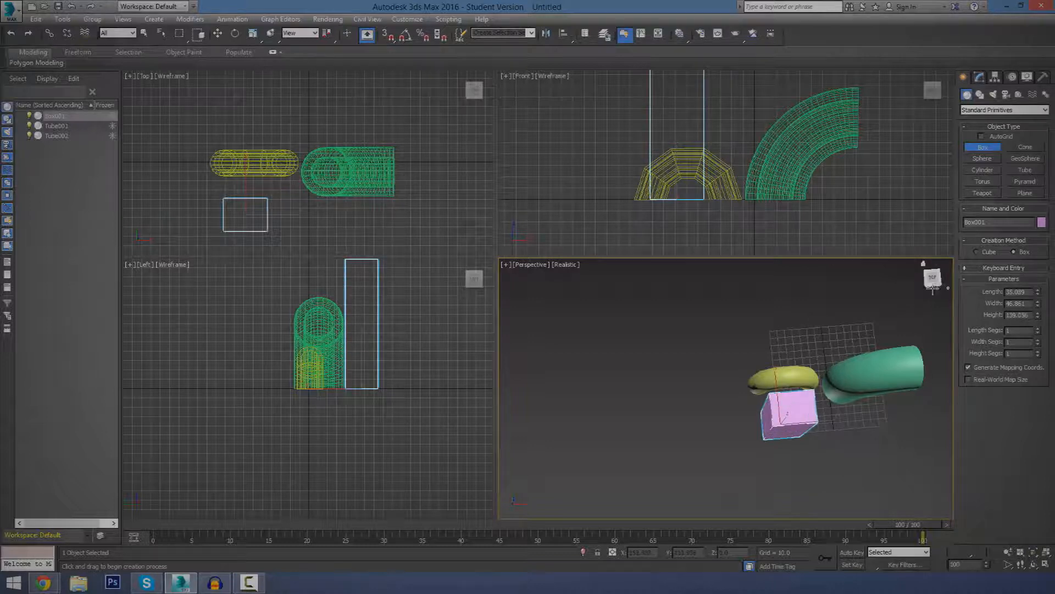
drag(808, 371, 835, 337)
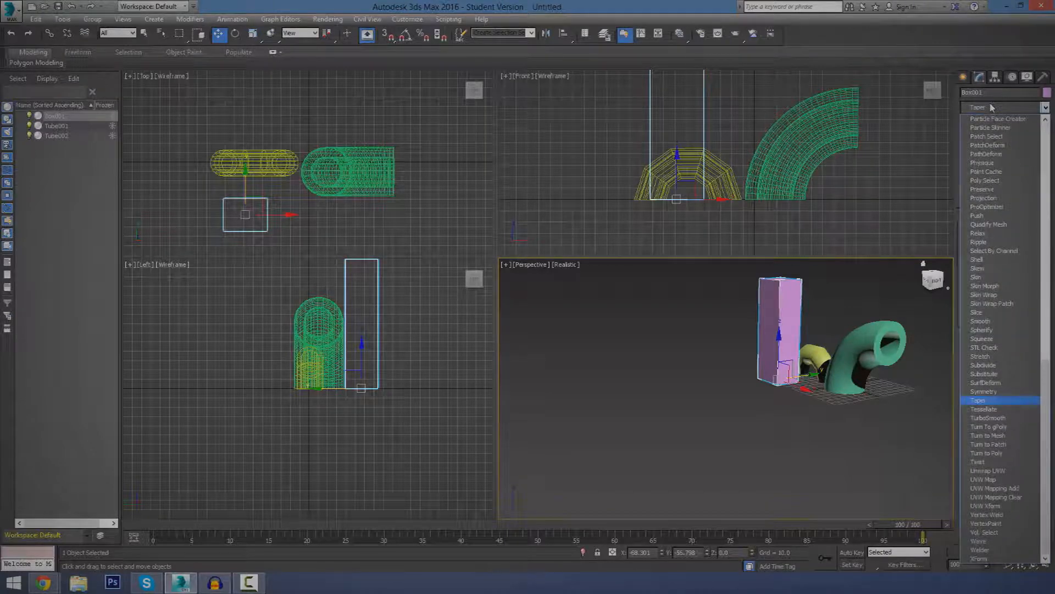
click(978, 401)
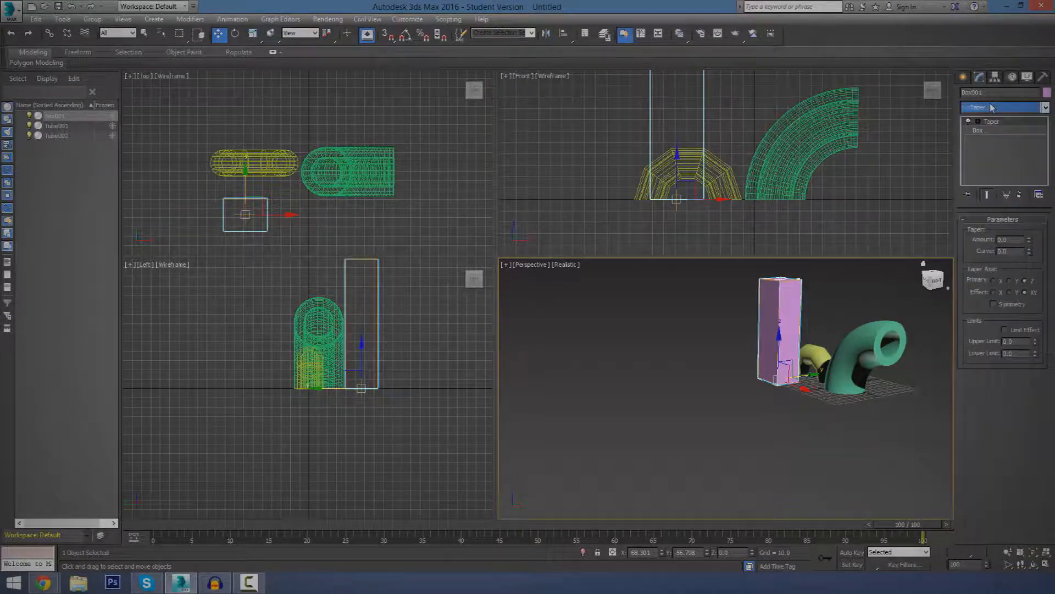
click(1003, 107)
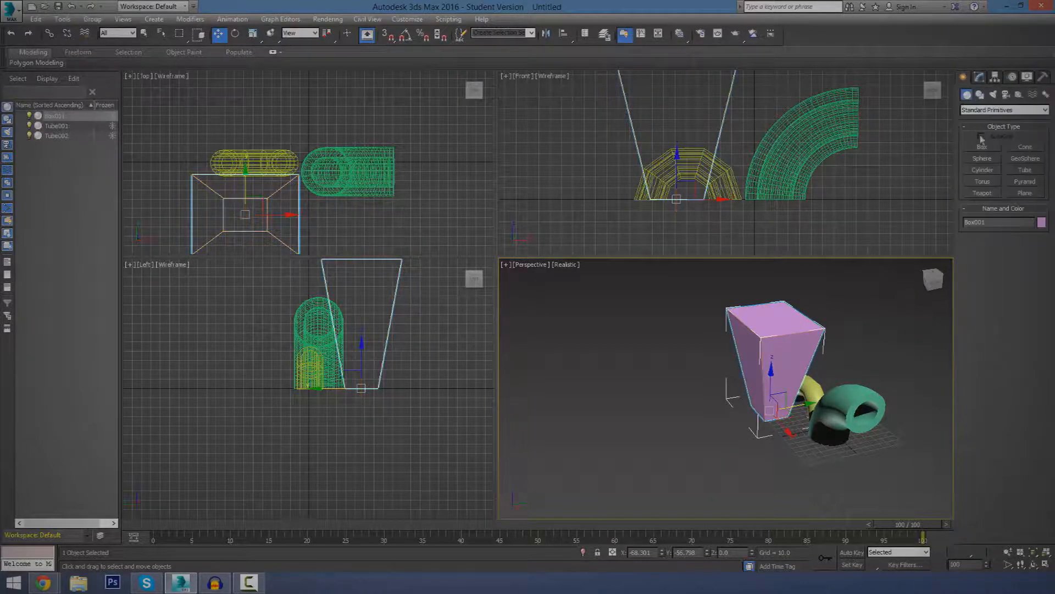
- Create a second, larger box in front of the tapered one and add a Twist modifier at zero angle
click(981, 146)
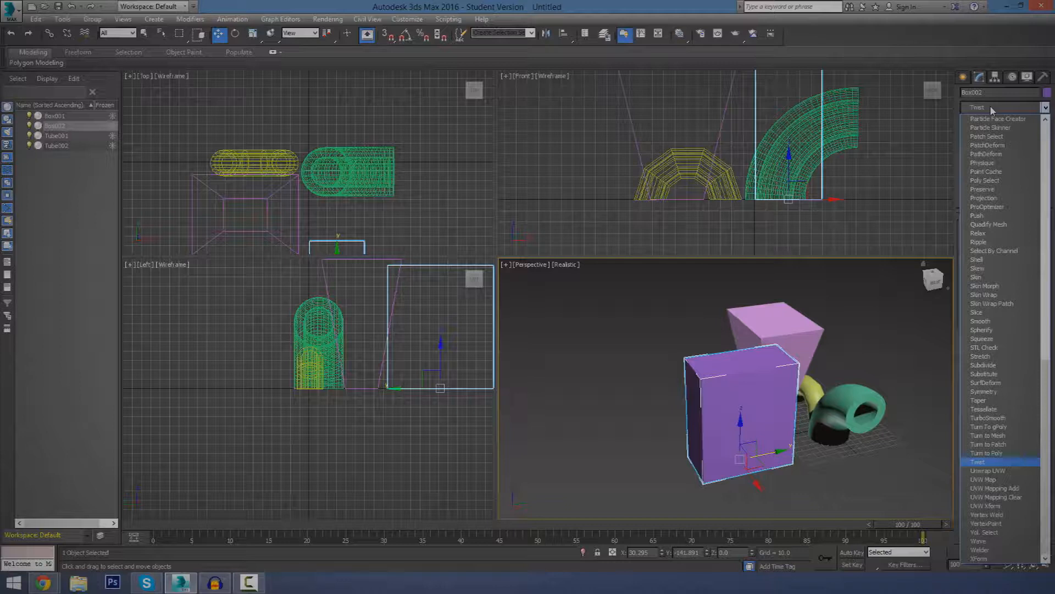
click(979, 462)
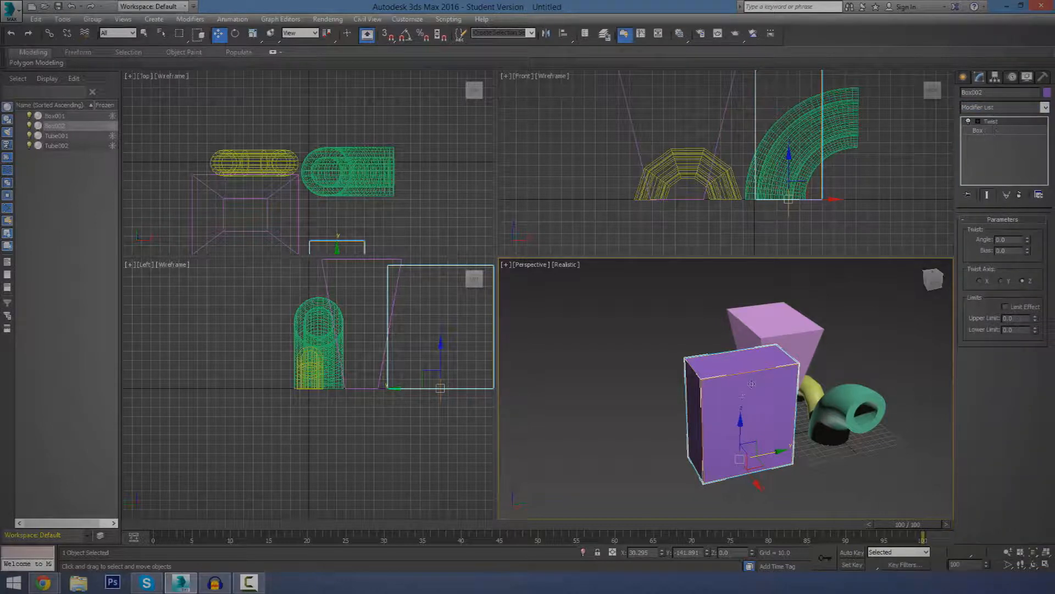